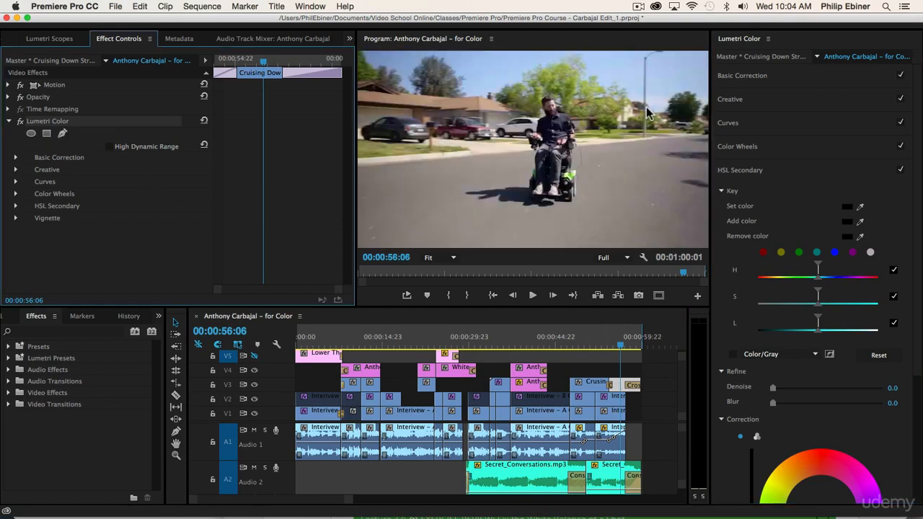
mouse_move(588, 117)
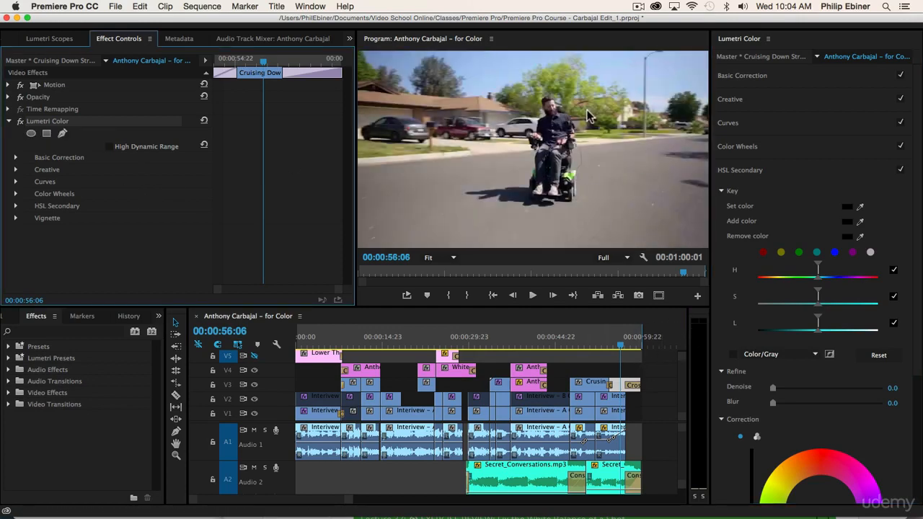
mouse_move(617, 317)
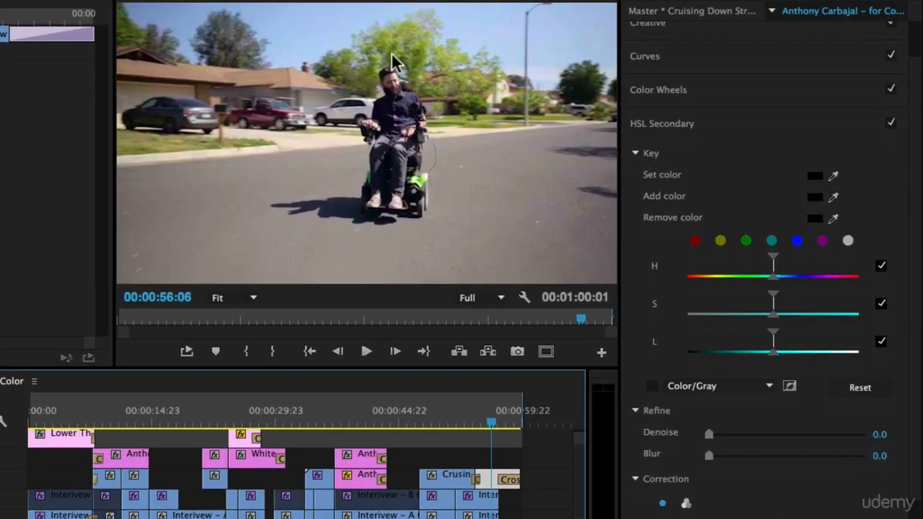
mouse_move(915, 280)
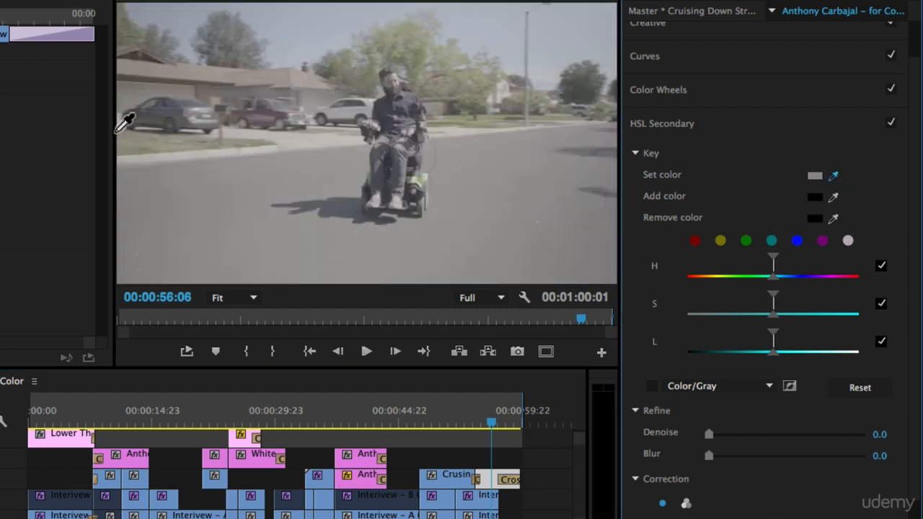
mouse_move(507, 108)
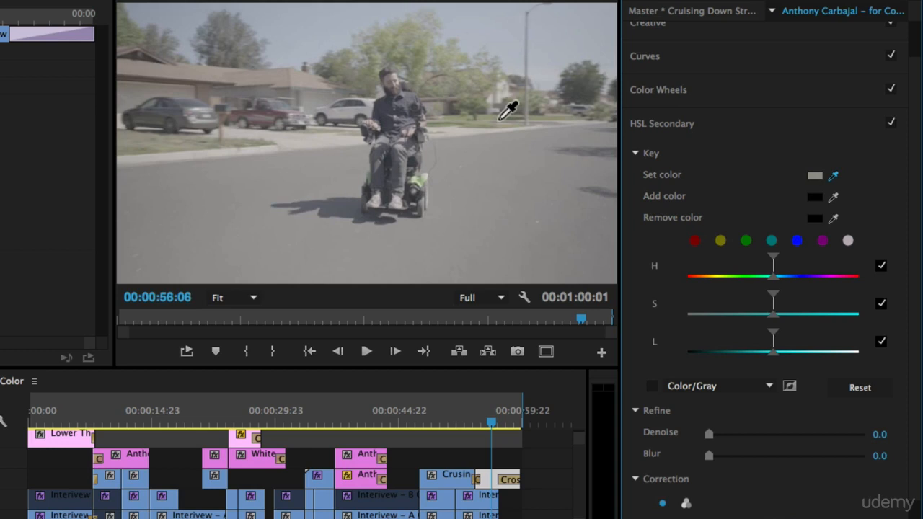
mouse_move(559, 98)
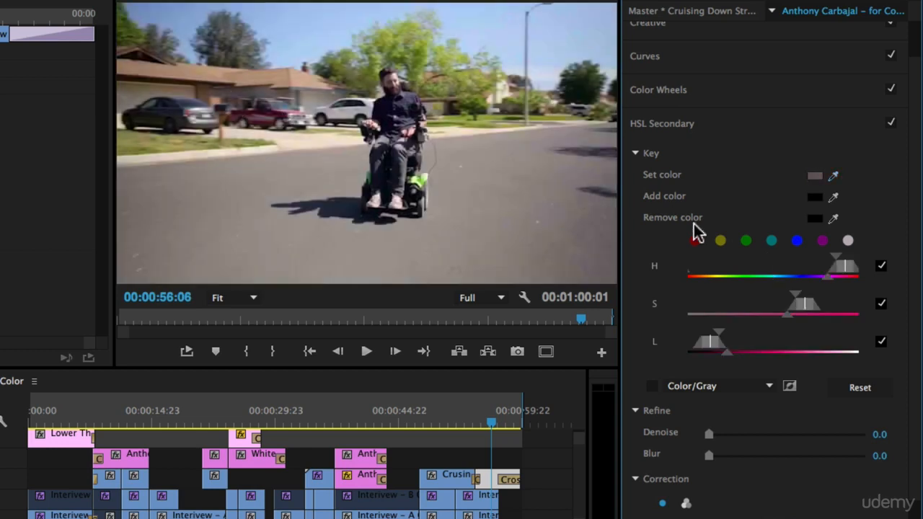
mouse_move(723, 271)
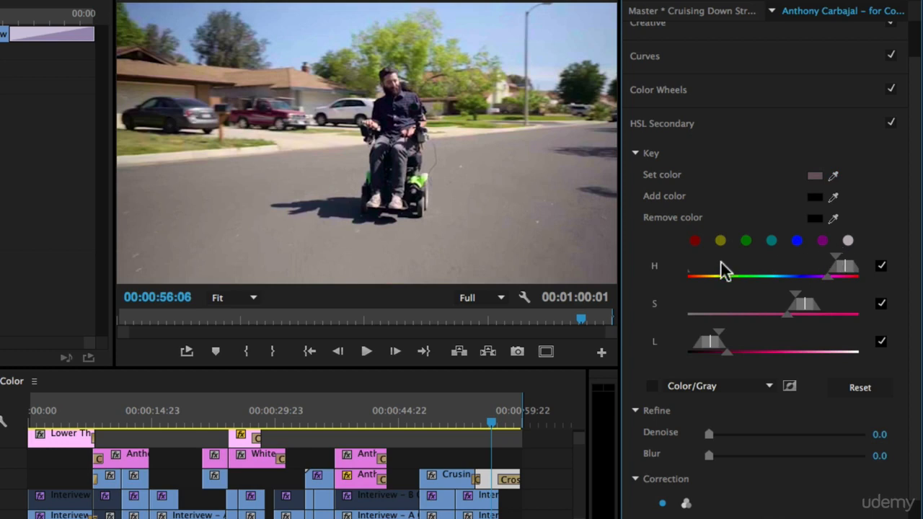
mouse_move(677, 277)
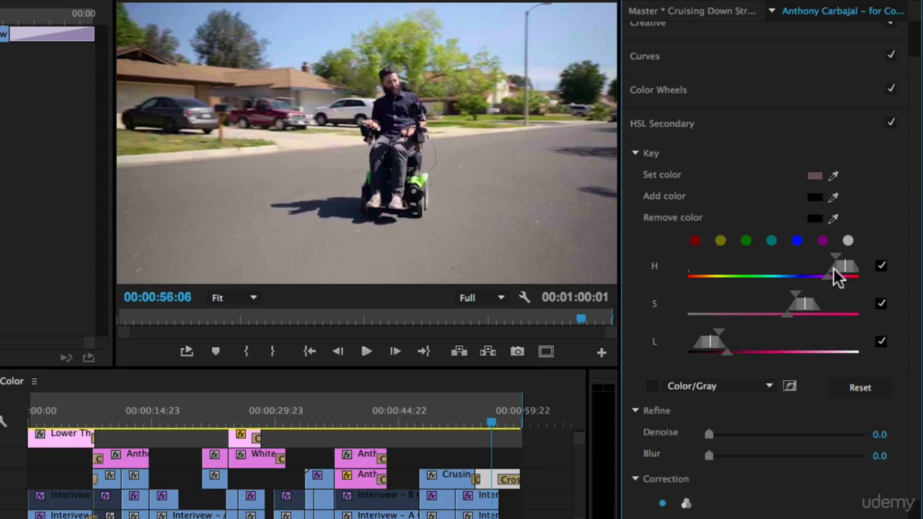
mouse_move(837, 274)
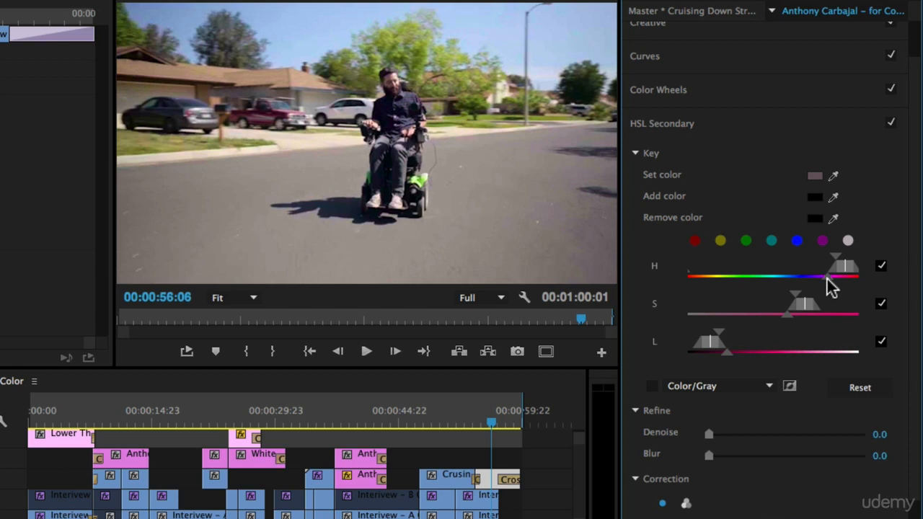
- Narrow the hue range around the car's red and widen the lightness range until only the car is keyed
click(652, 385)
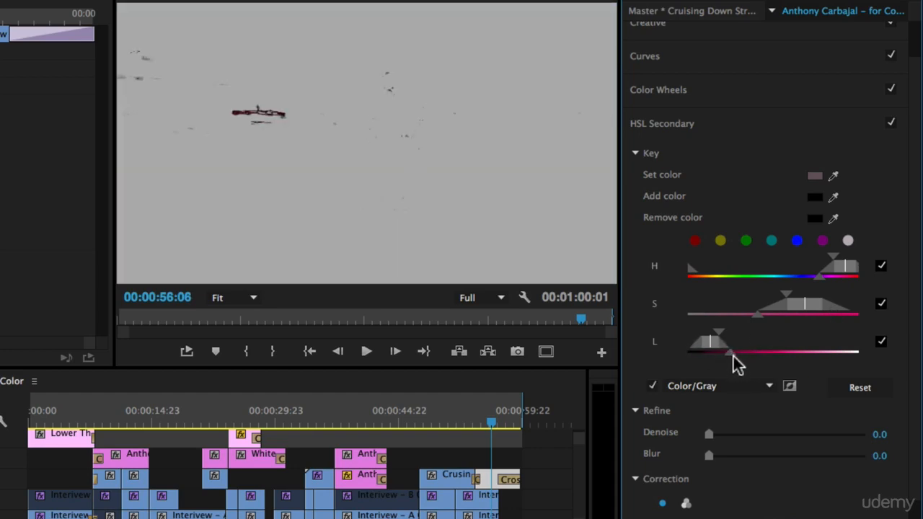
click(652, 385)
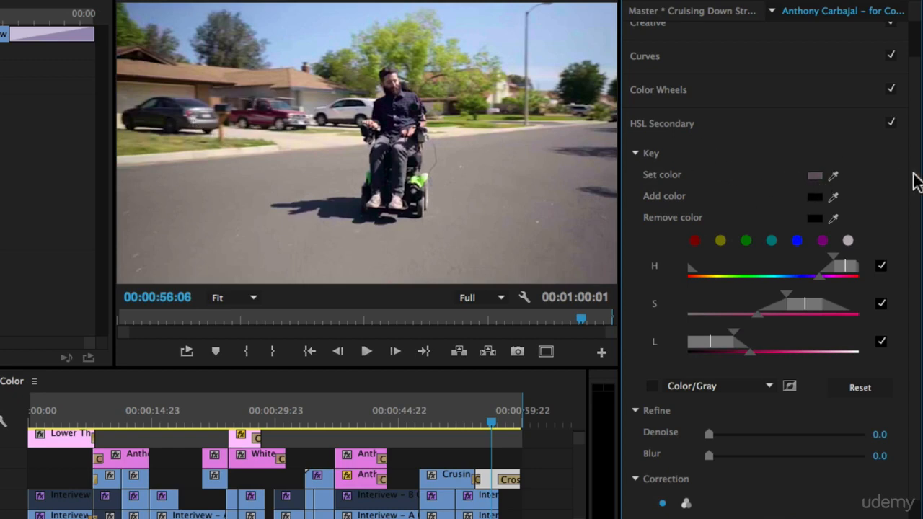
mouse_move(277, 128)
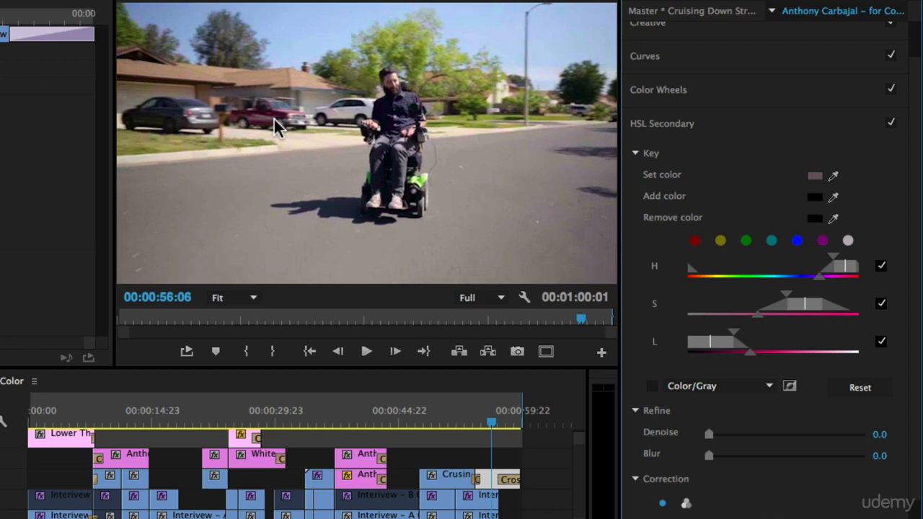
mouse_move(853, 257)
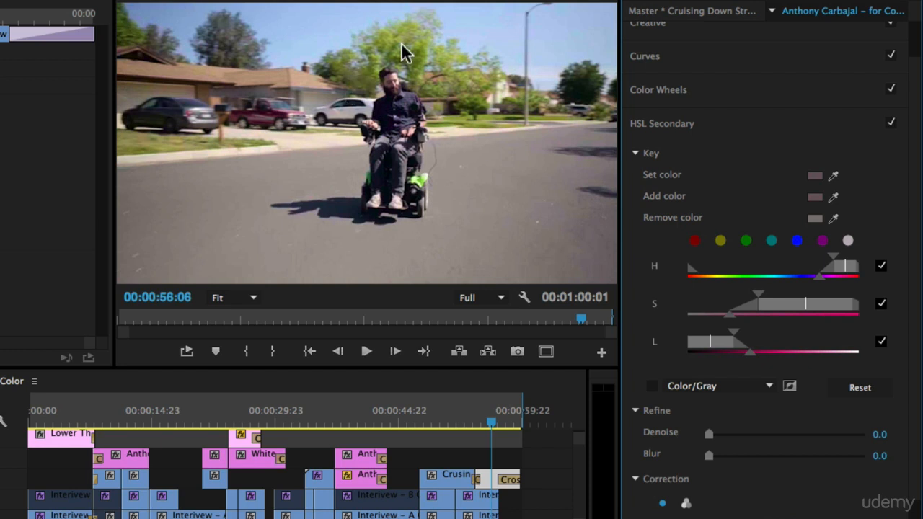
mouse_move(724, 343)
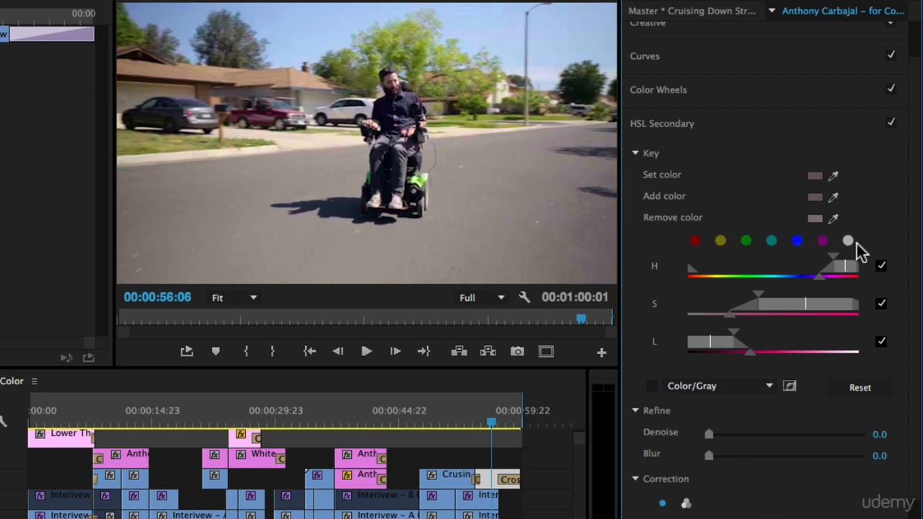
click(822, 241)
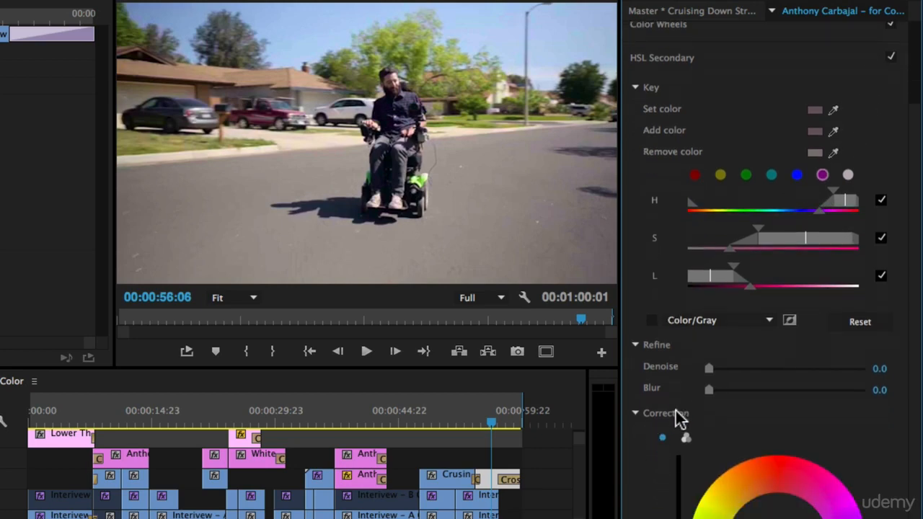
- Raise the key's Denoise refinement step by step to 82.6, checking the result back in full colour
scroll(down, 3)
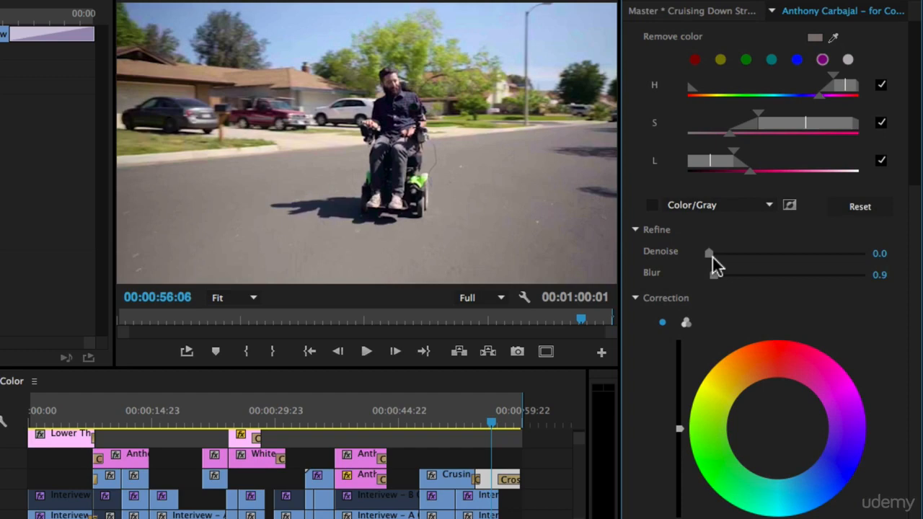
drag(709, 253, 744, 253)
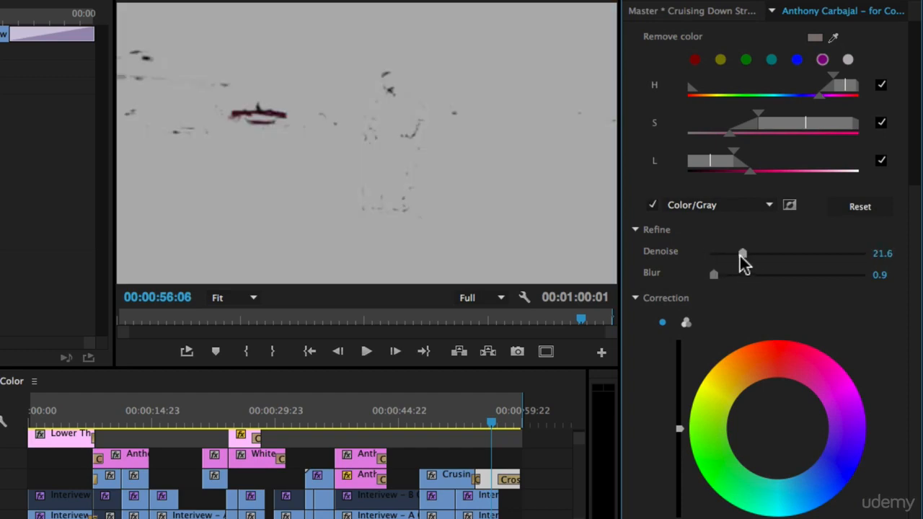
click(652, 204)
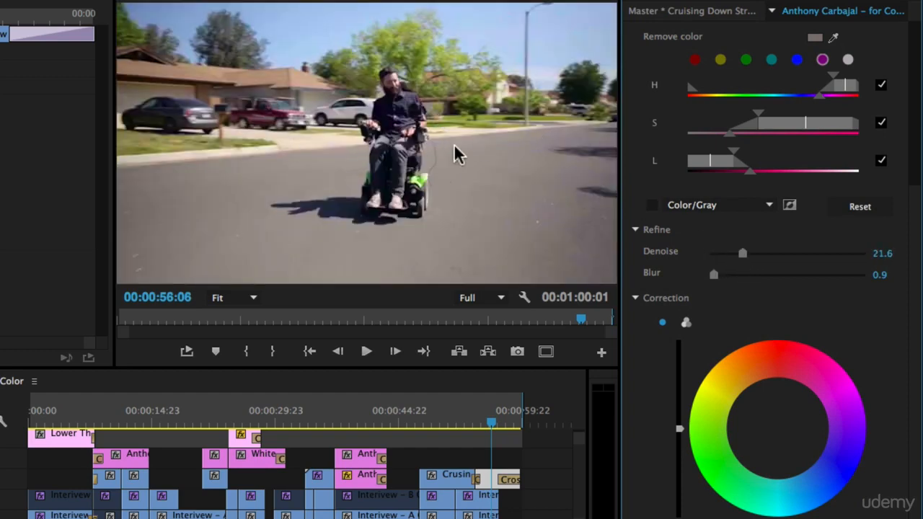
drag(743, 254, 800, 254)
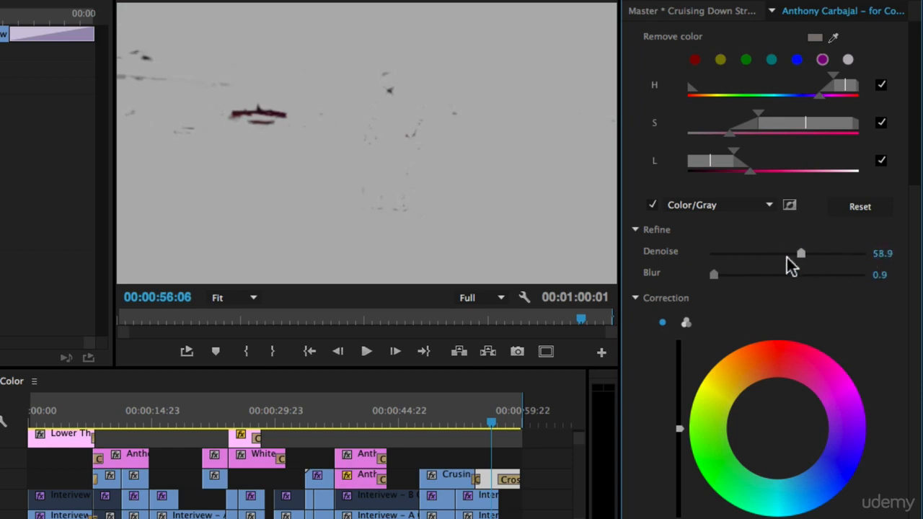
drag(800, 253, 806, 254)
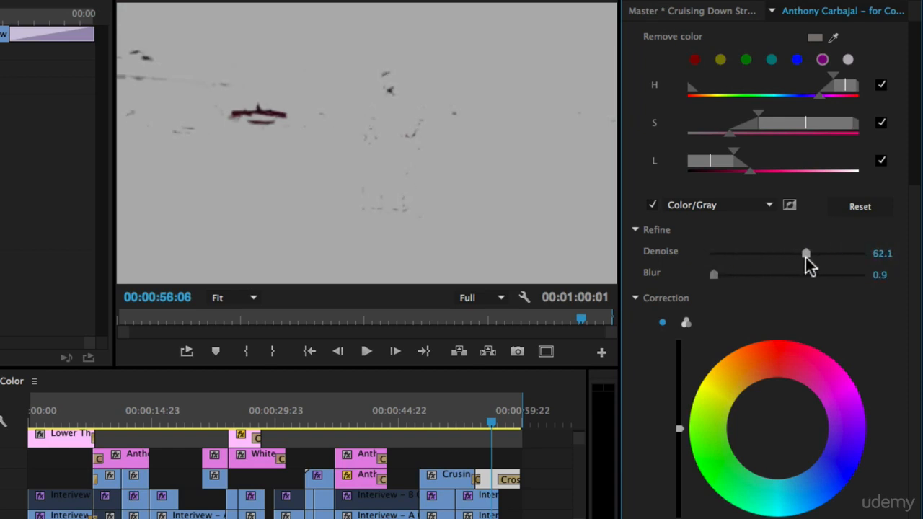
drag(804, 253, 821, 254)
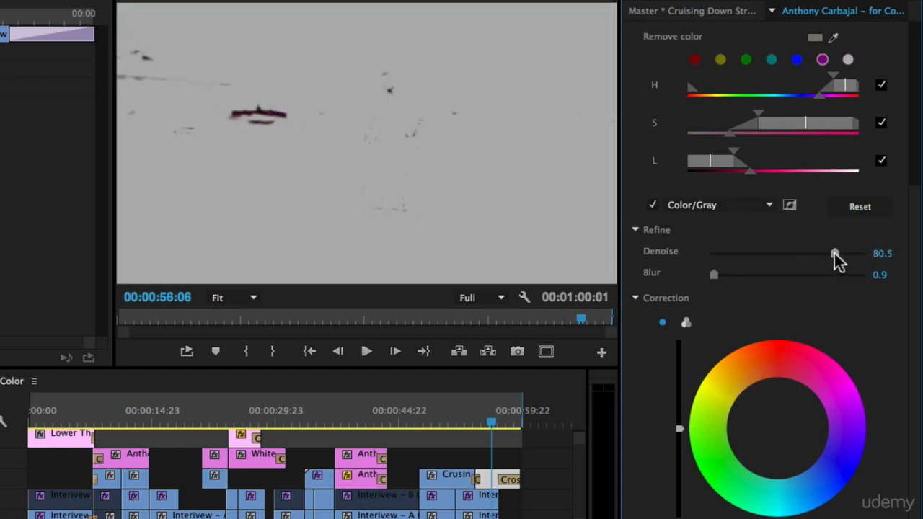
drag(834, 253, 839, 253)
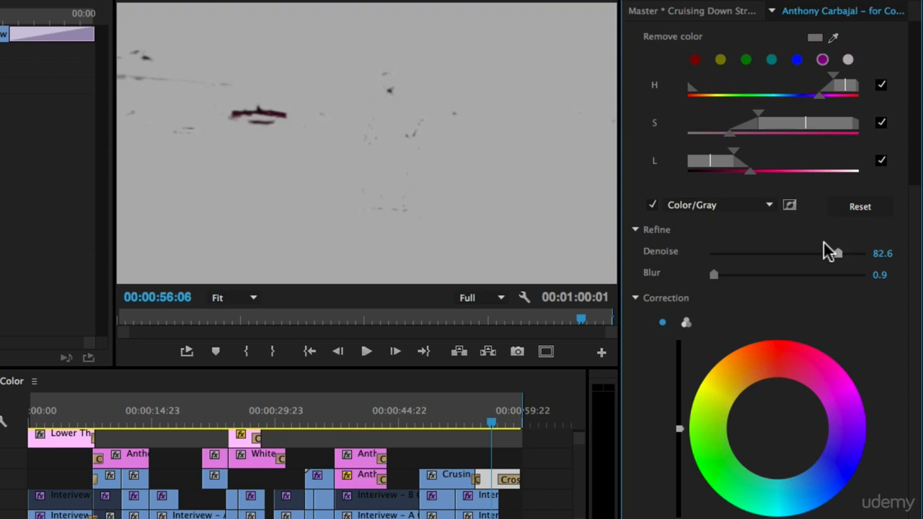
click(651, 204)
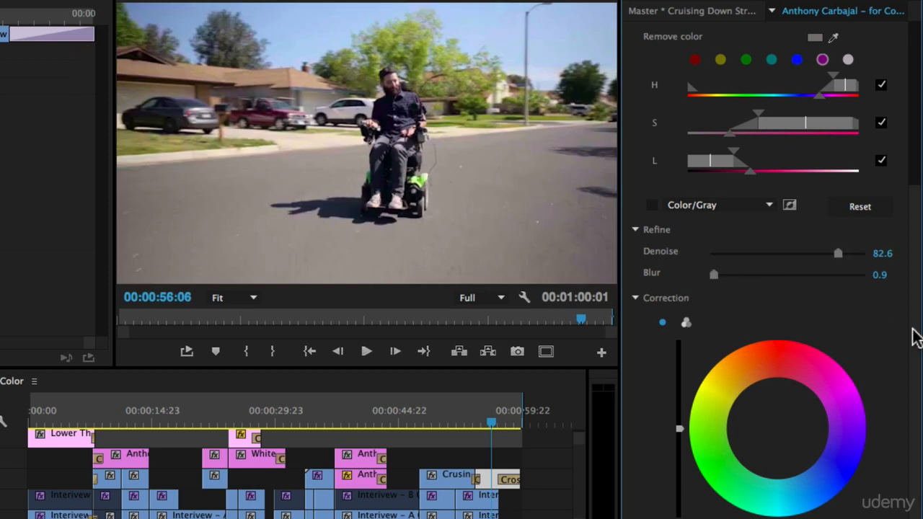
scroll(down, 3)
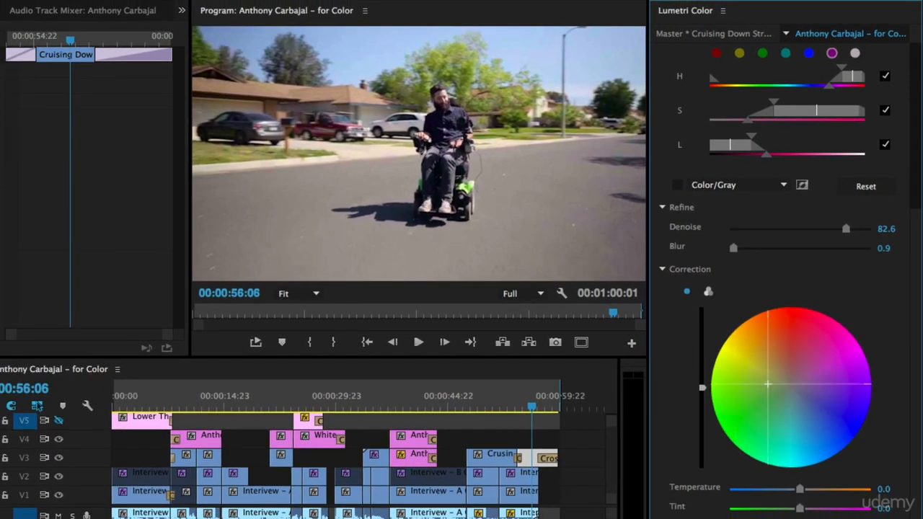
- Pull the keyed car's colour toward magenta and further around to purple on the Correction wheel
drag(767, 383, 856, 340)
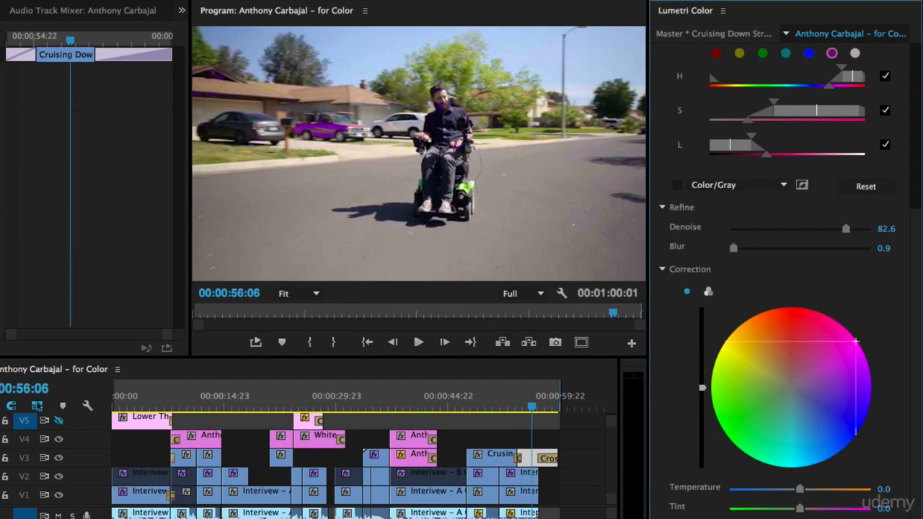
drag(855, 340, 771, 400)
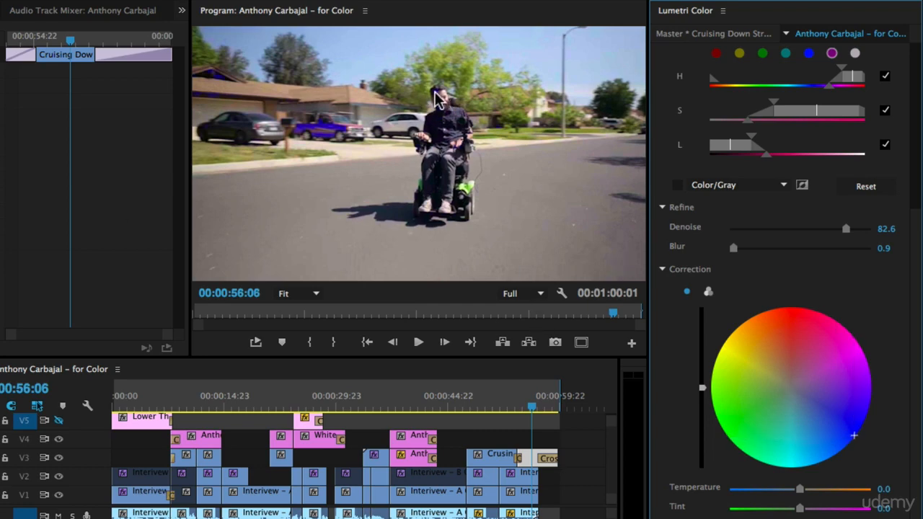
mouse_move(227, 75)
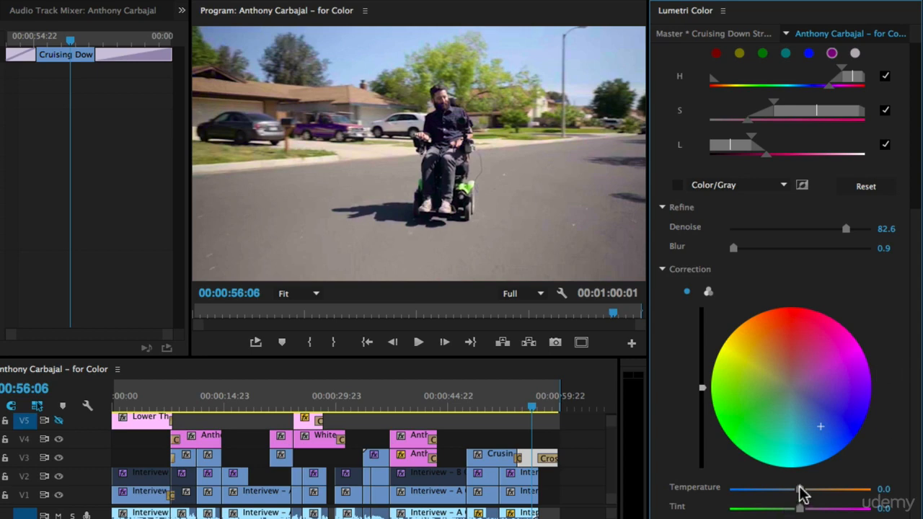
- Cool the keyed car with Temperature -48.4 and raised Tint, then check the recolour at a nearby frame
drag(800, 491, 729, 490)
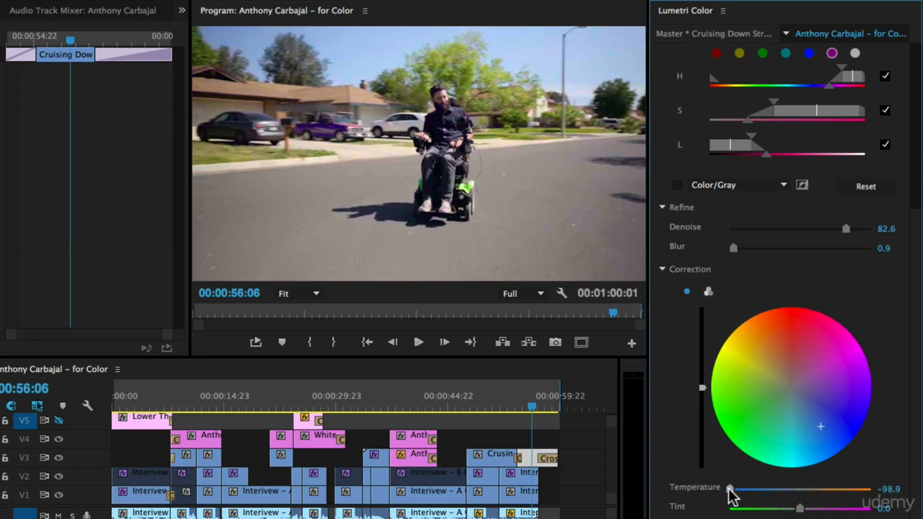
drag(728, 489, 764, 489)
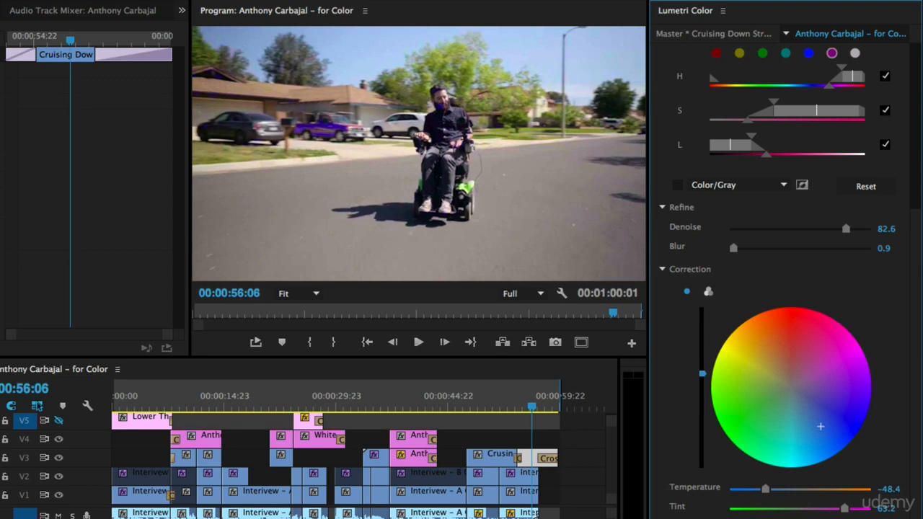
mouse_move(502, 396)
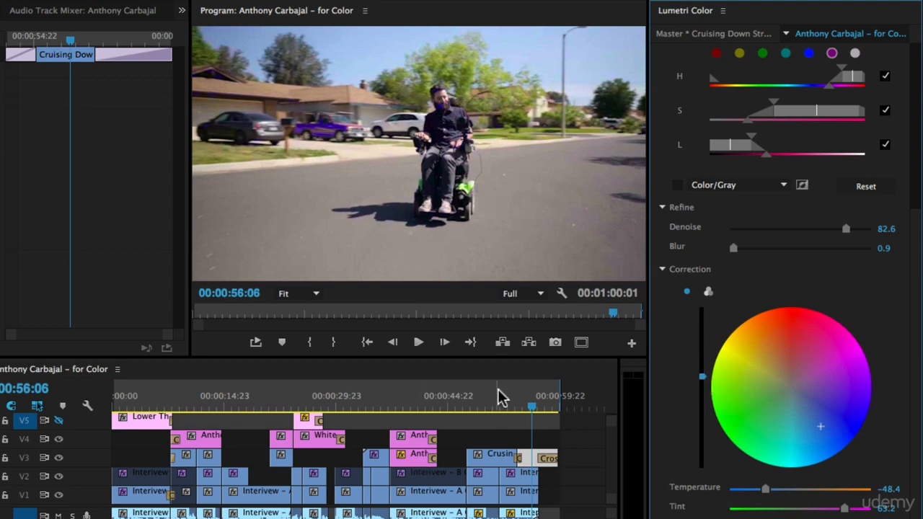
click(418, 342)
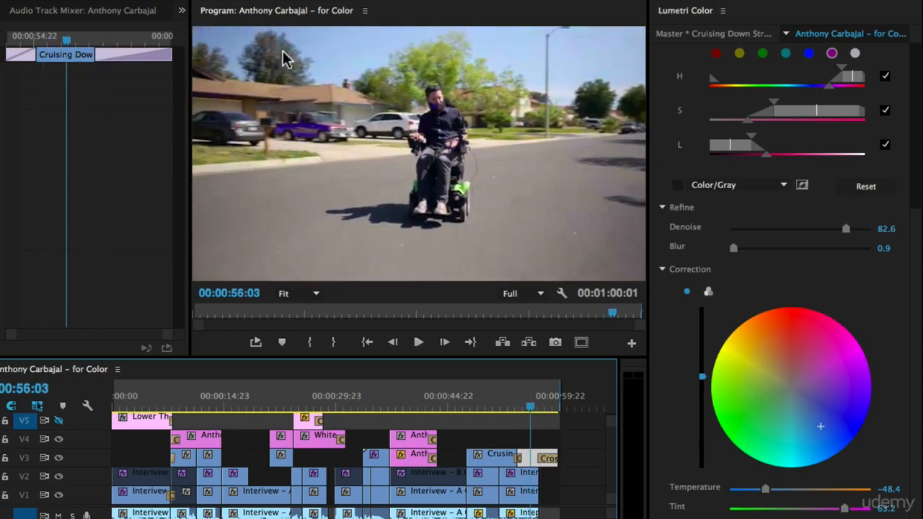
mouse_move(868, 425)
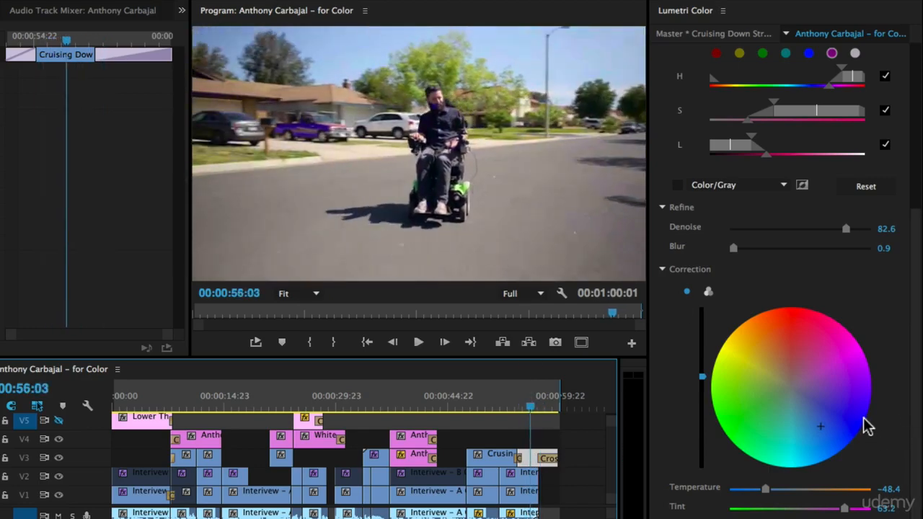